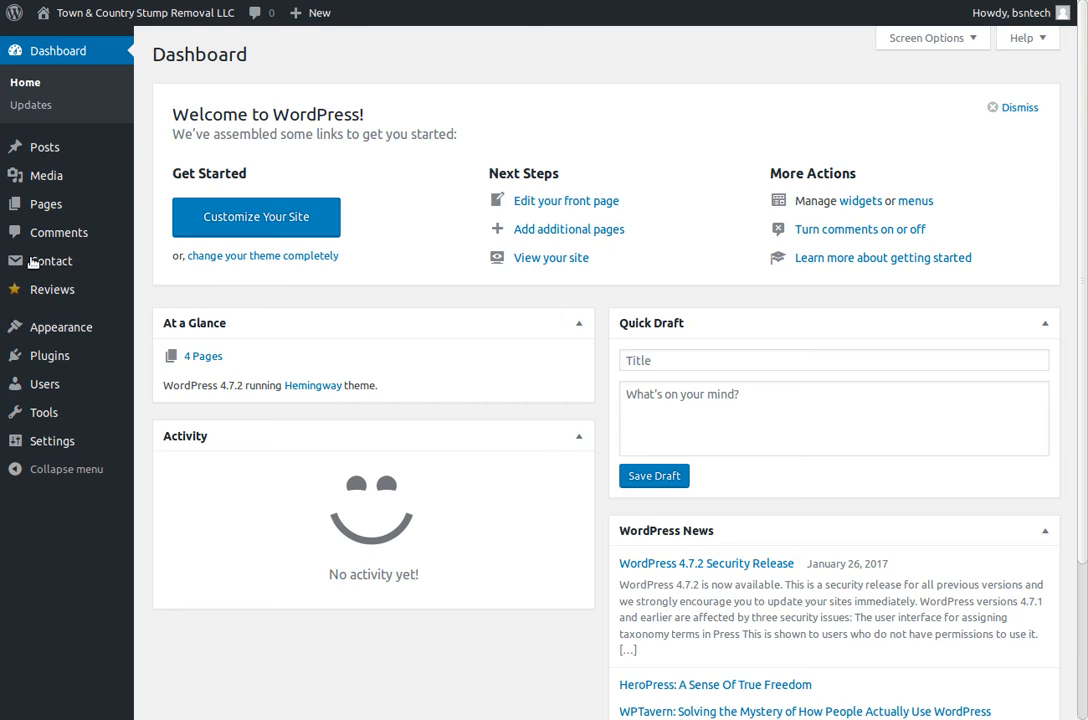
{"action": "mouse_move", "coordinate": [52, 289]}
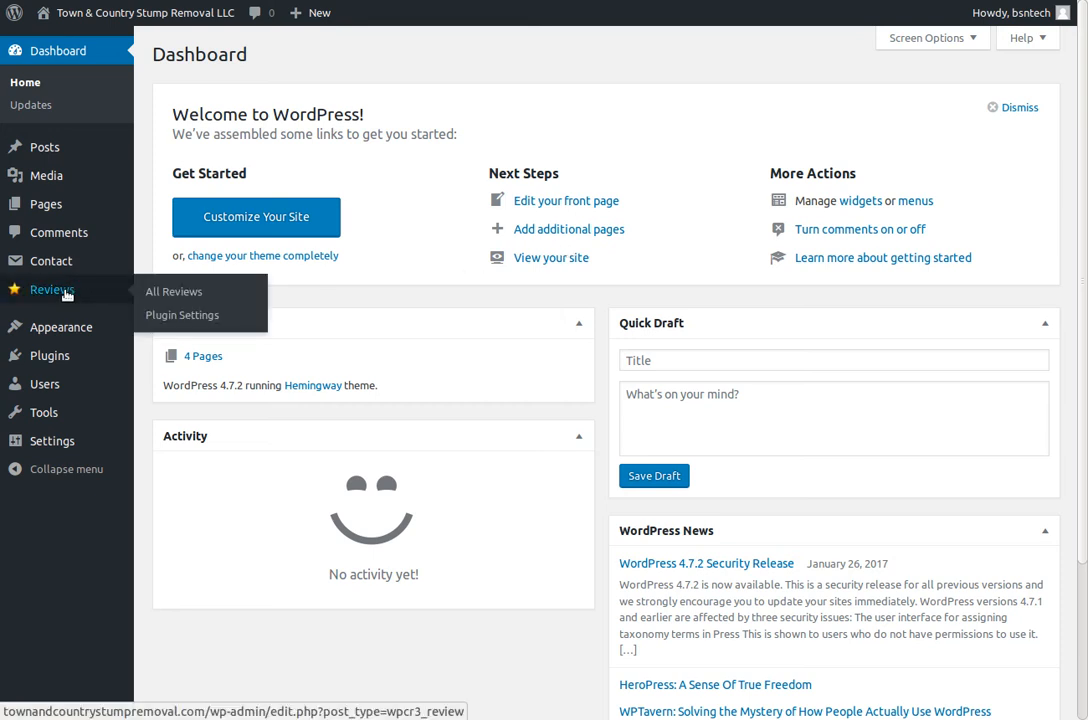
- Open the All Reviews list from the Reviews item in the admin sidebar
{"action": "left_click", "coordinate": [174, 291]}
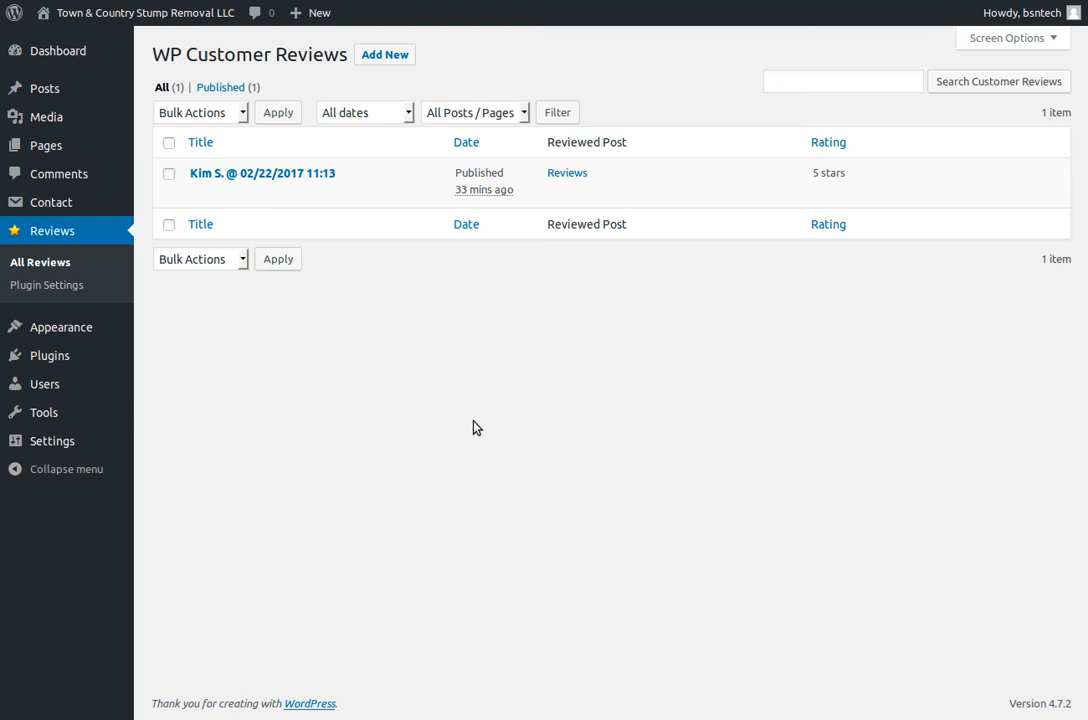
{"action": "mouse_move", "coordinate": [547, 315]}
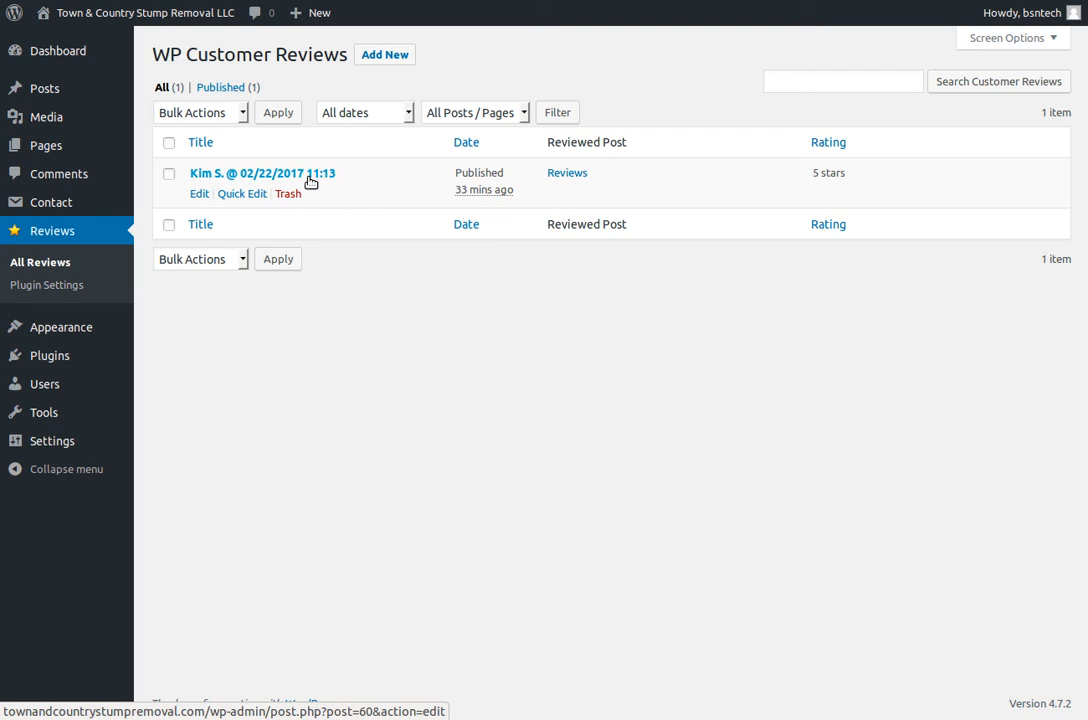
{"action": "left_click", "coordinate": [262, 172]}
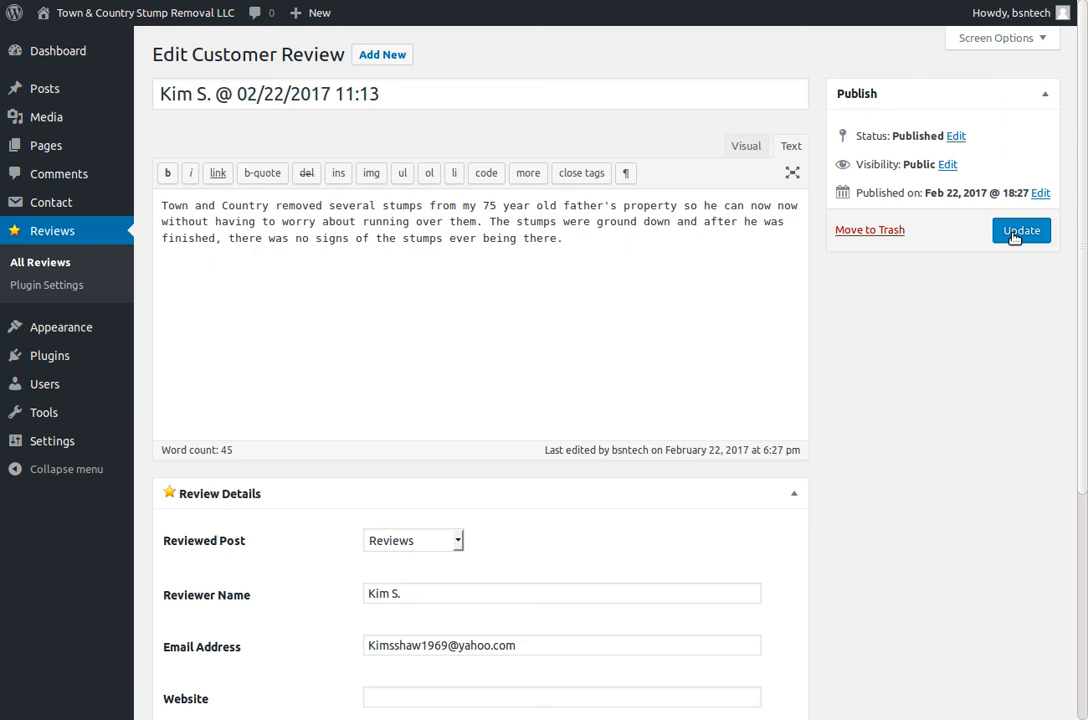
{"action": "mouse_move", "coordinate": [936, 238]}
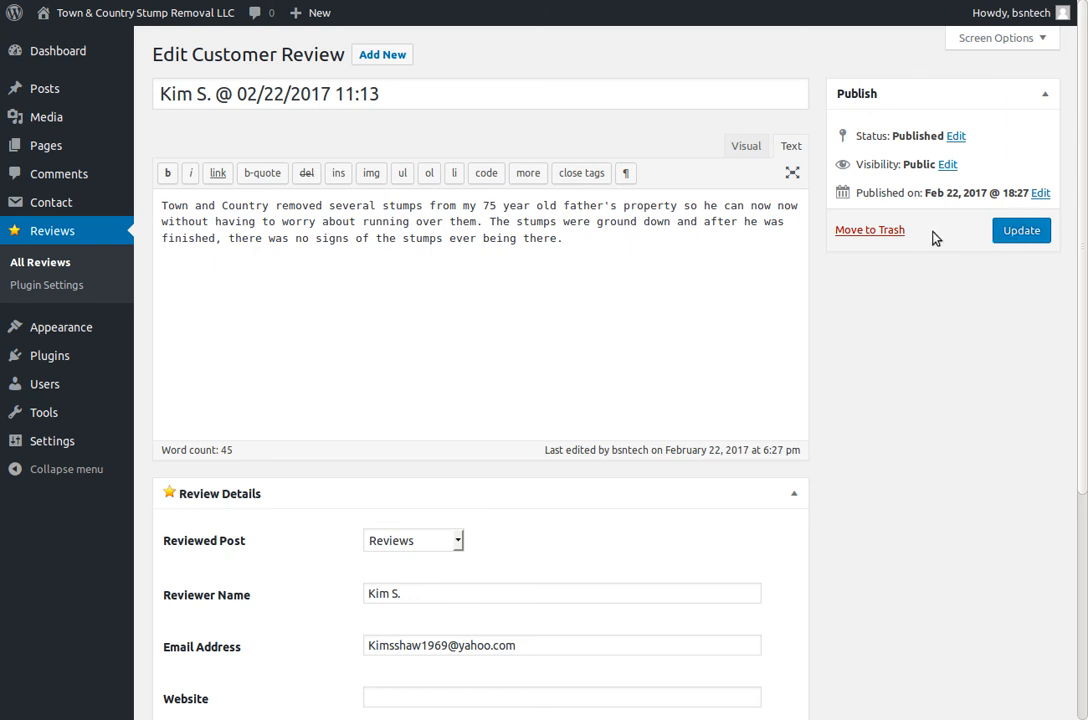
{"action": "mouse_move", "coordinate": [905, 318]}
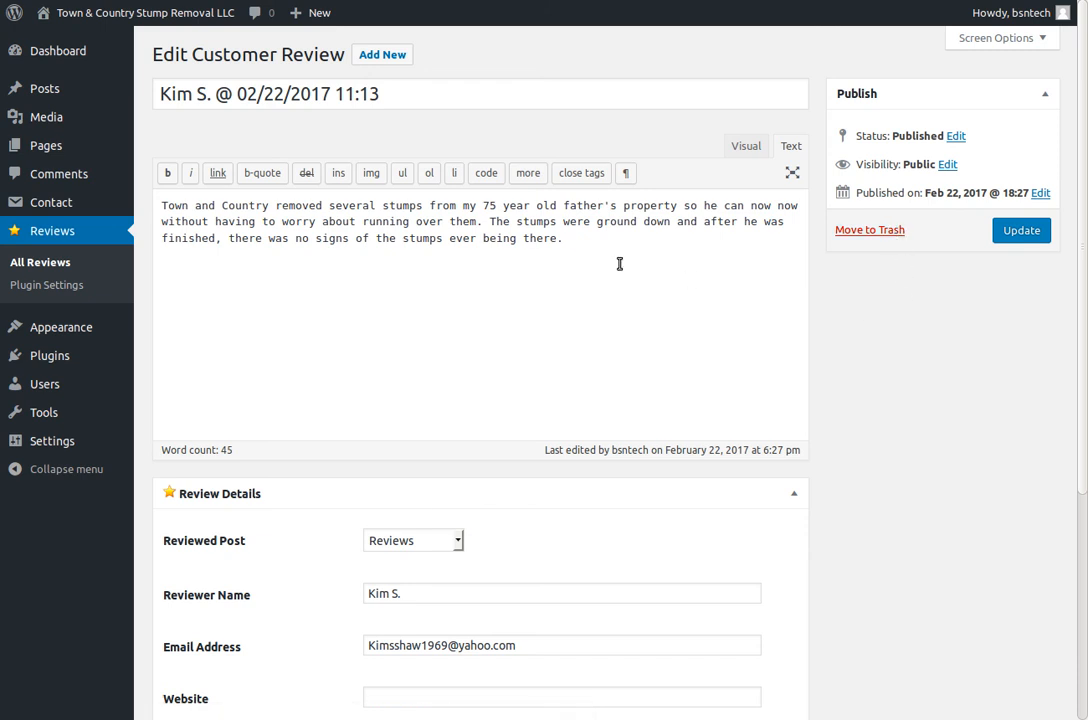
- Review the details of 'Recent stump removal', confirming its 5-star rating and empty admin response
{"action": "scroll", "scroll_direction": "down", "scroll_amount": 3}
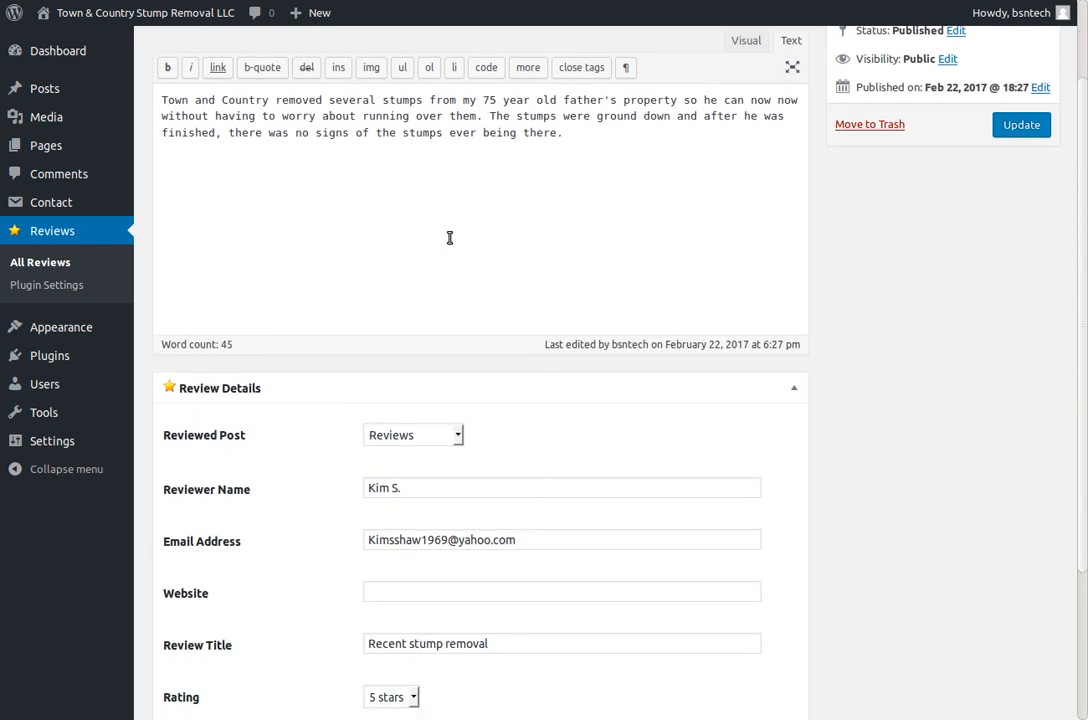
{"action": "scroll", "scroll_direction": "down", "scroll_amount": 3}
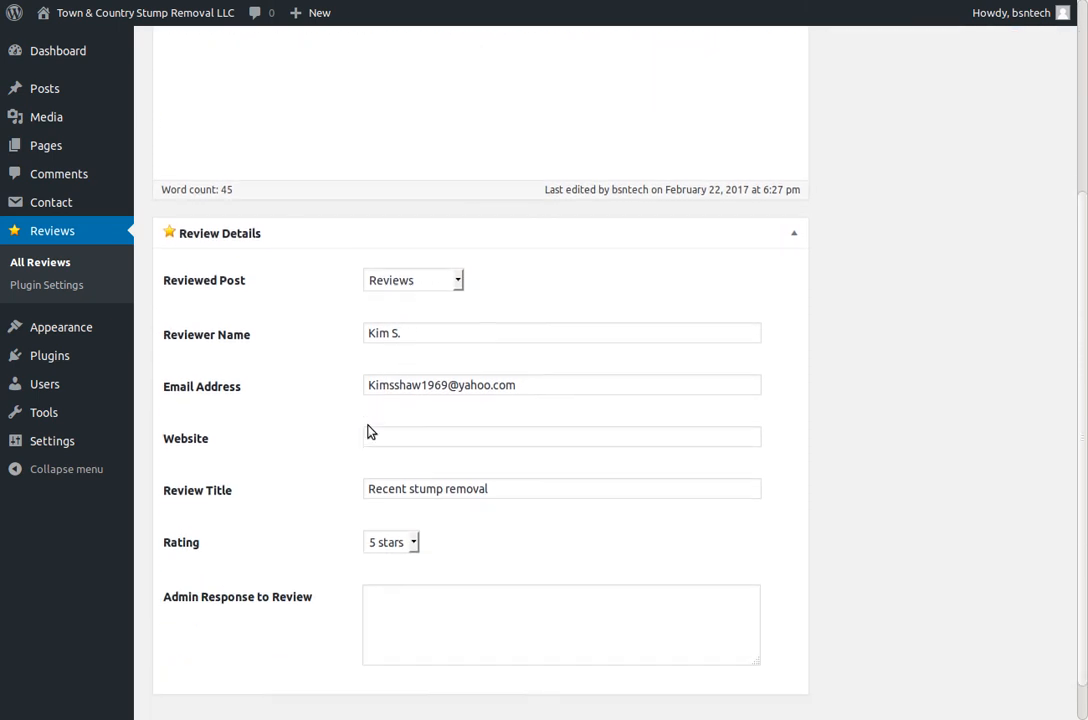
{"action": "scroll", "scroll_direction": "down", "scroll_amount": 3}
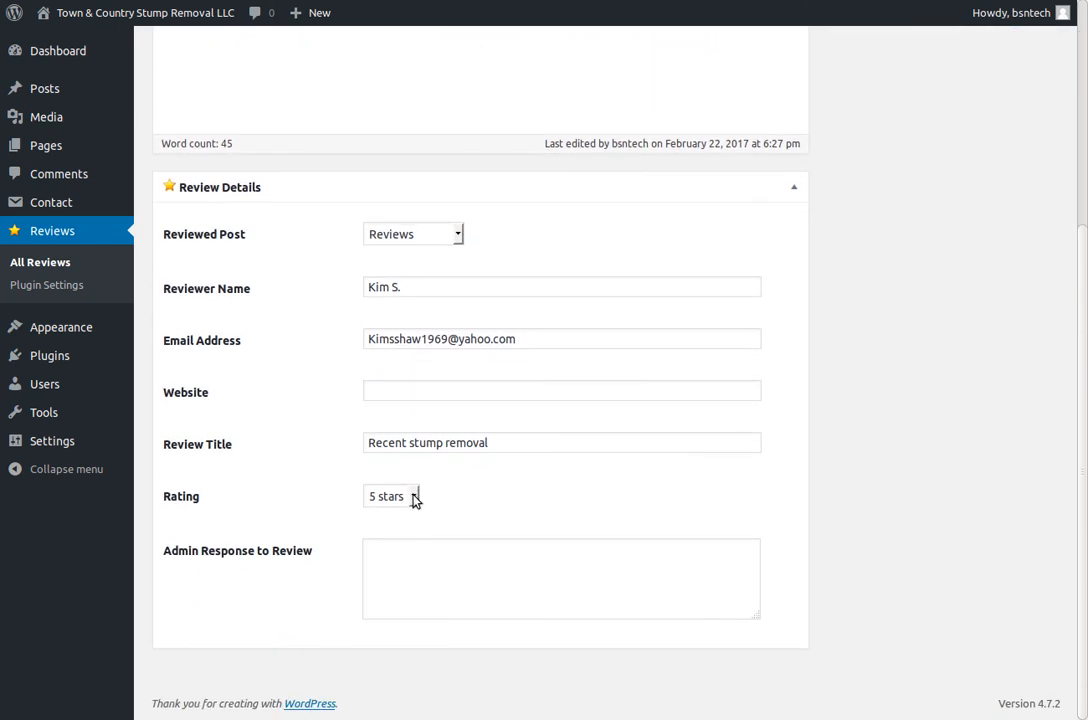
{"action": "left_click", "coordinate": [390, 496]}
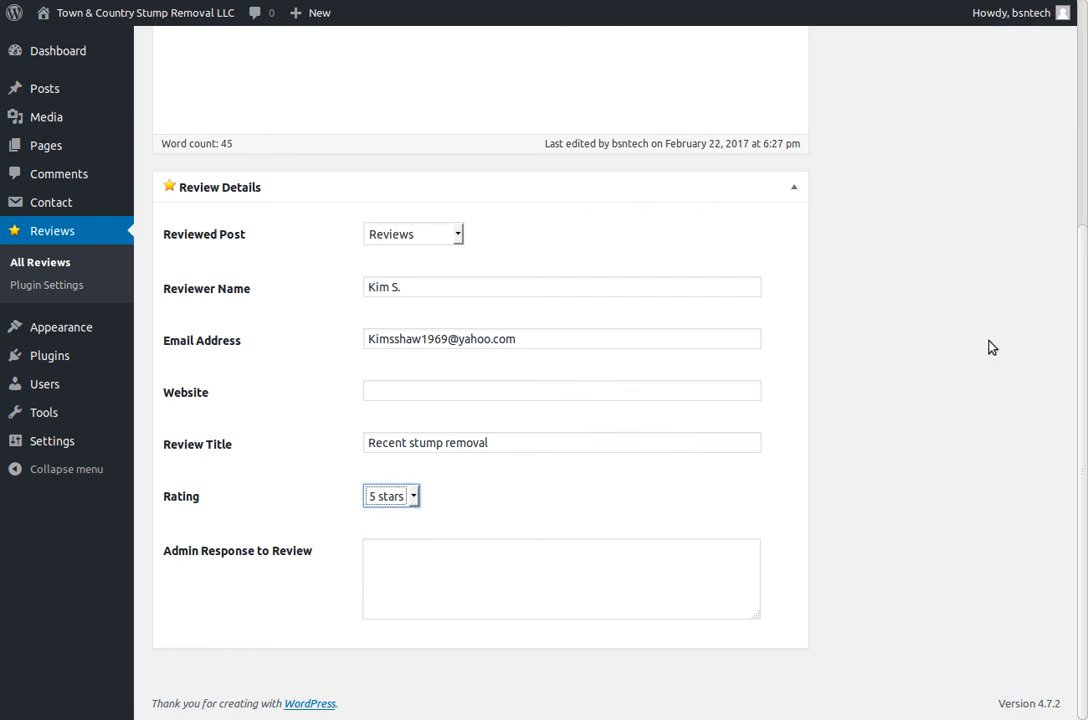
{"action": "scroll", "scroll_direction": "up", "scroll_amount": 3}
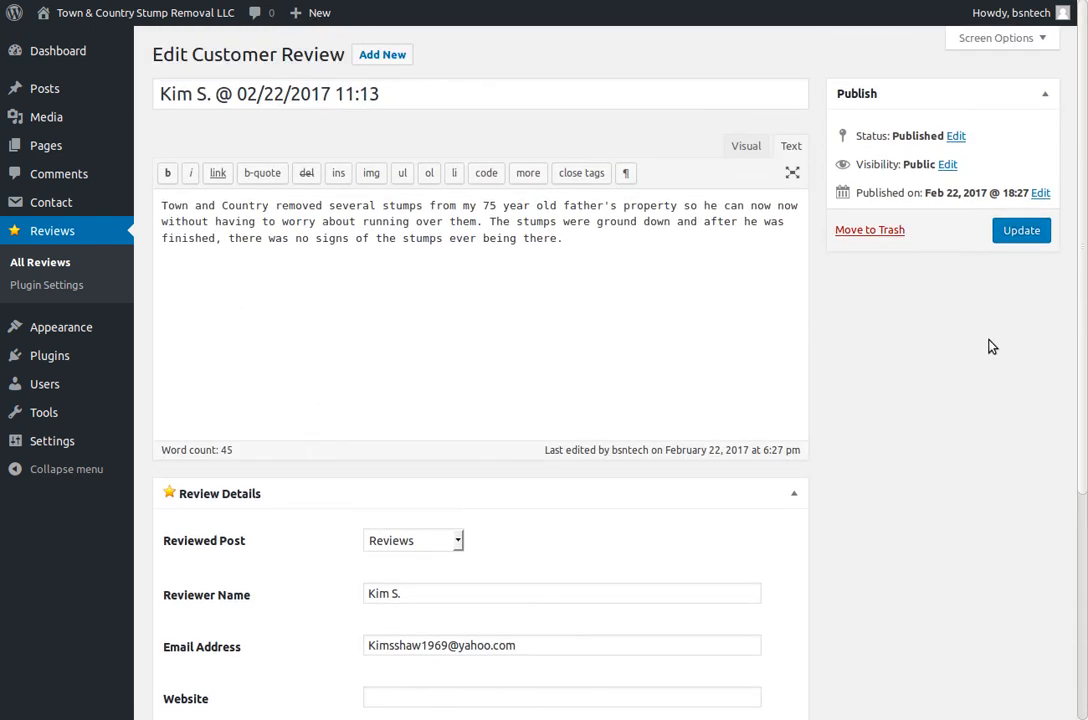
{"action": "mouse_move", "coordinate": [530, 221]}
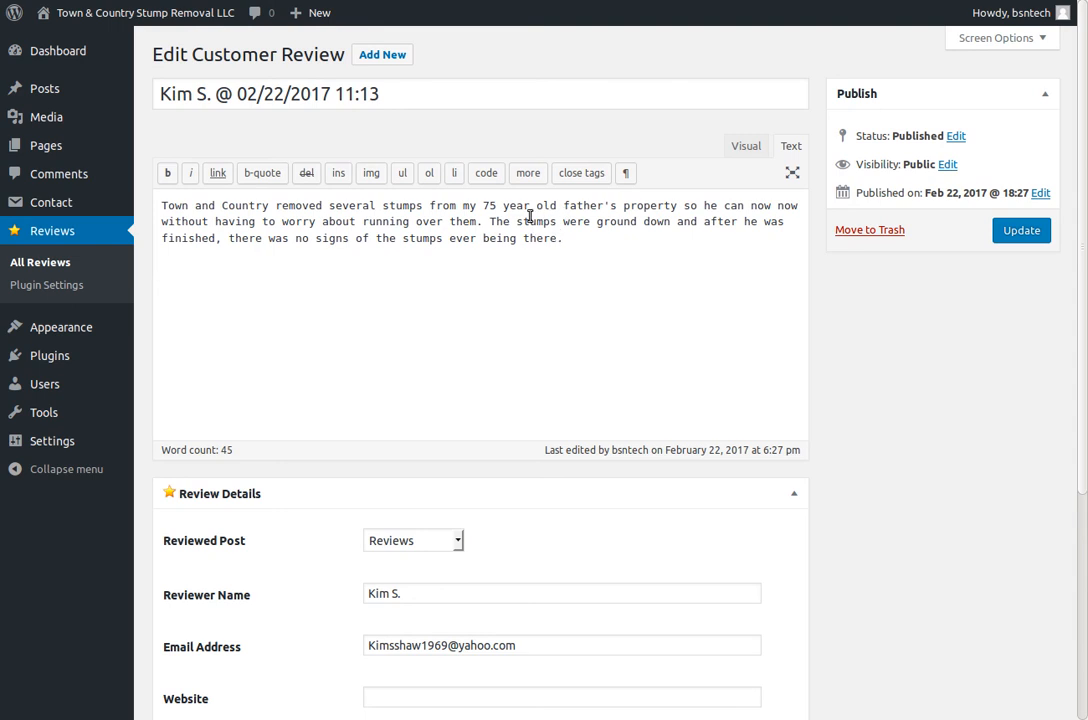
{"action": "mouse_move", "coordinate": [530, 215]}
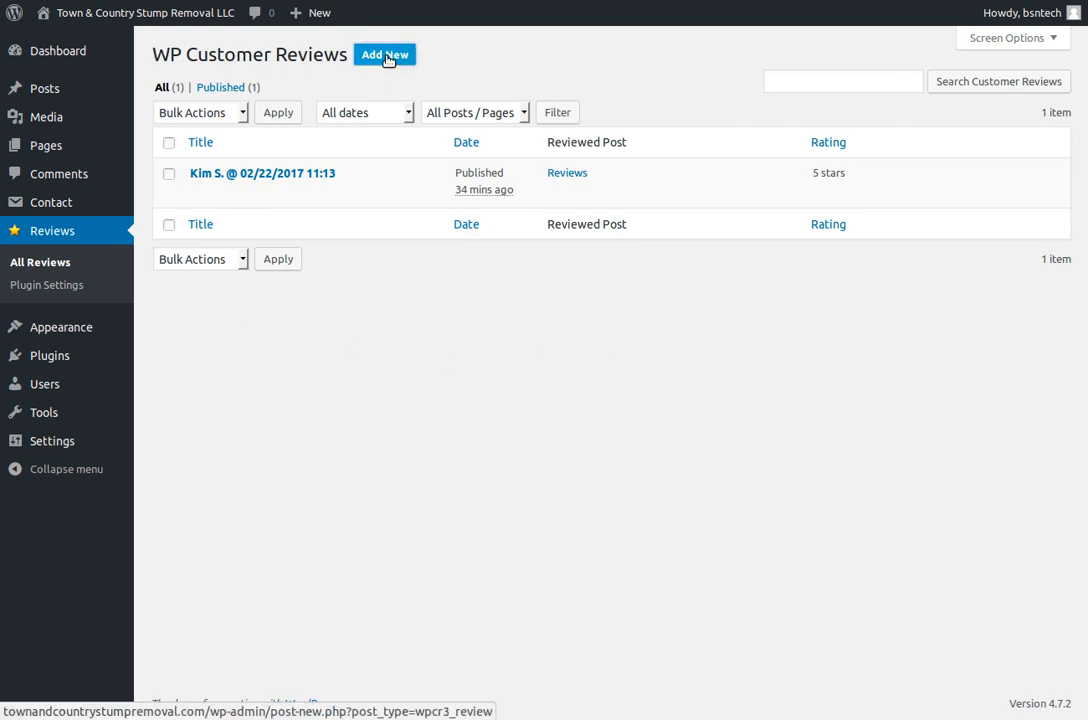
- Start a blank Add New Customer Review form and focus the Admin Response to Review box
{"action": "left_click", "coordinate": [385, 55]}
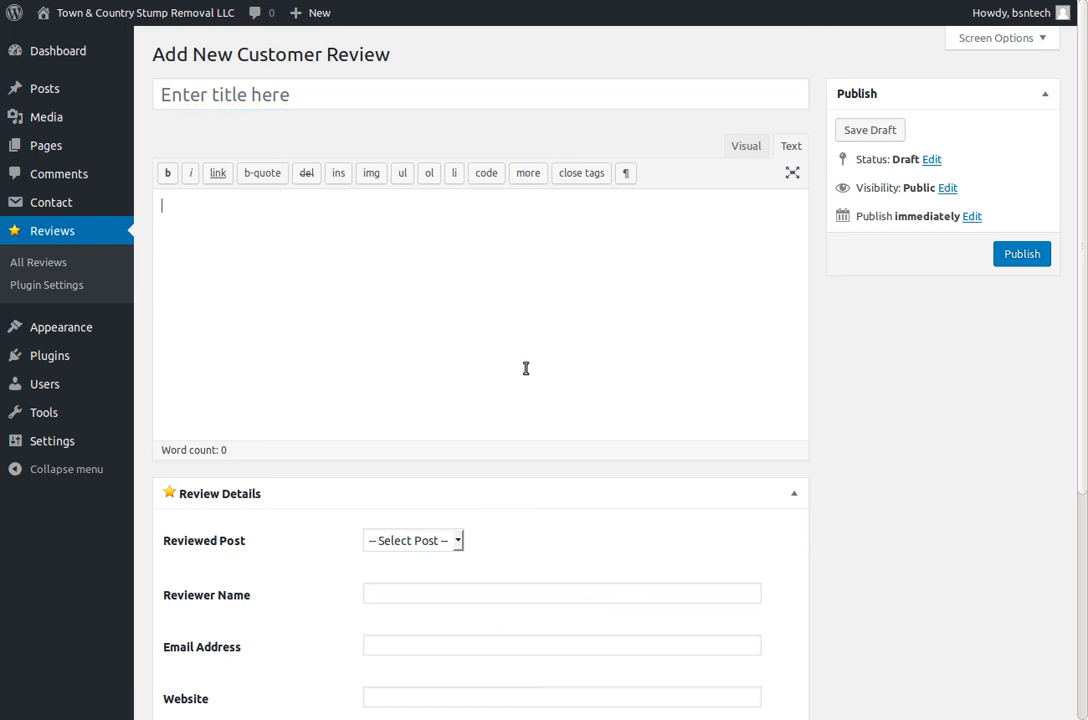
{"action": "scroll", "scroll_direction": "down", "scroll_amount": 3}
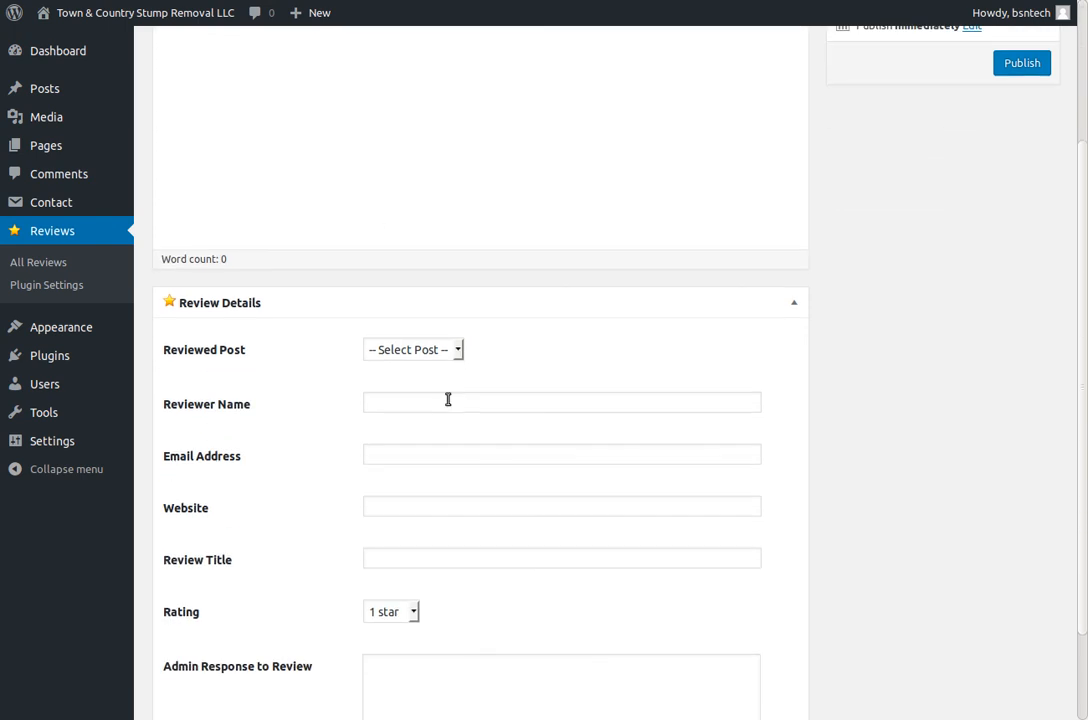
{"action": "mouse_move", "coordinate": [435, 447]}
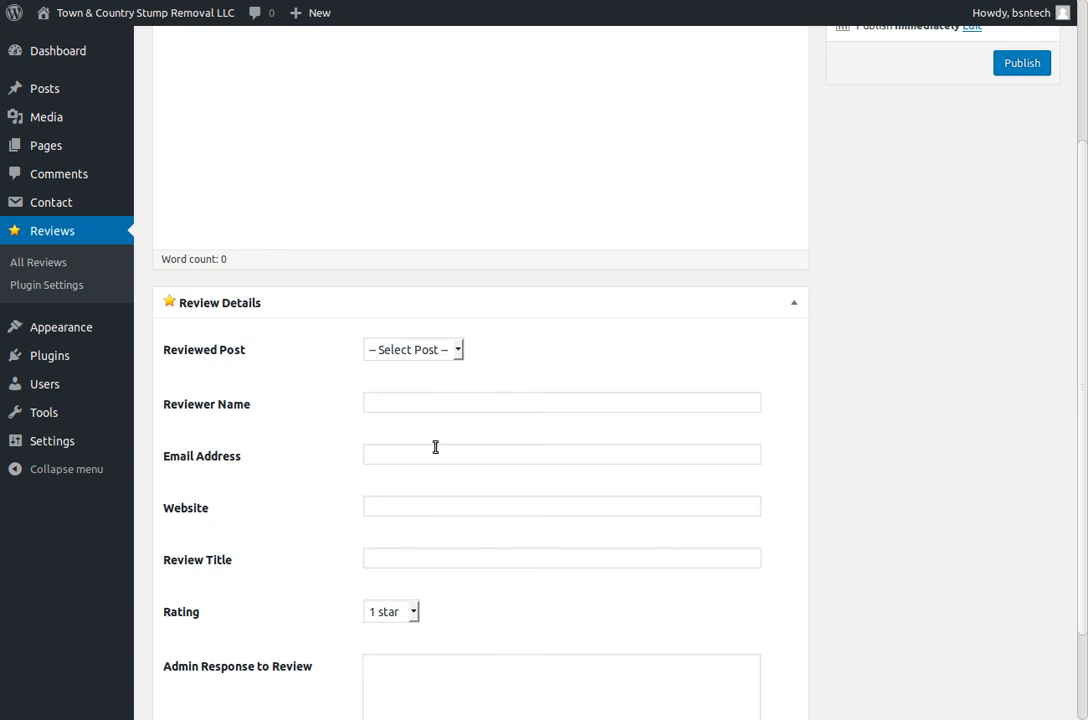
{"action": "mouse_move", "coordinate": [437, 569]}
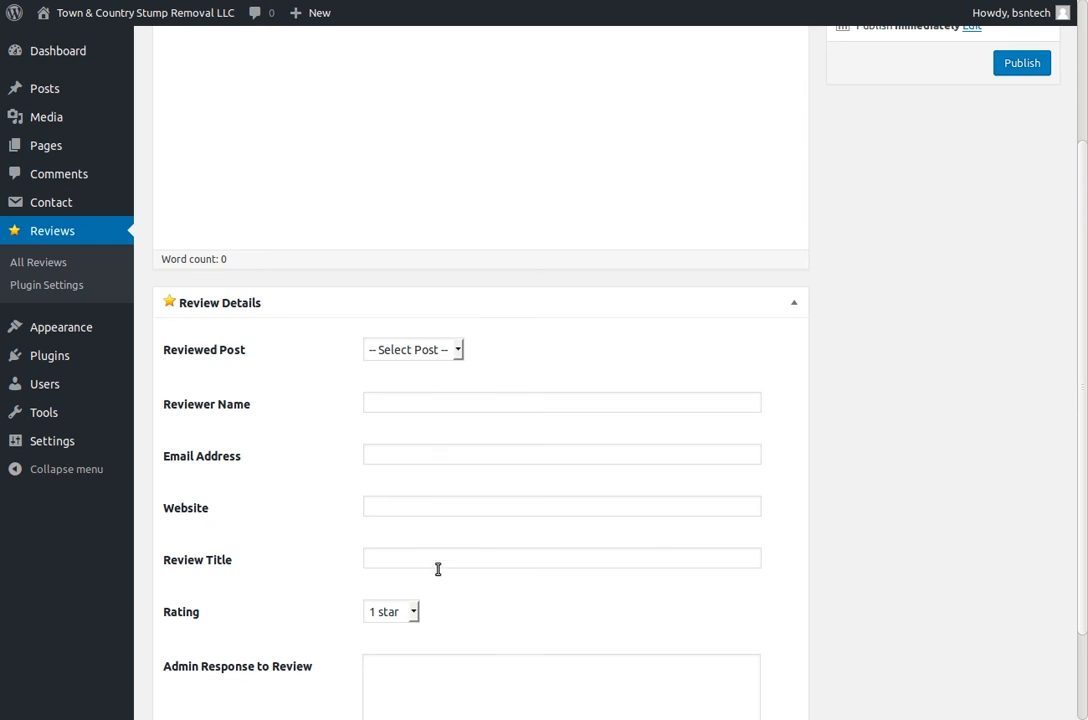
{"action": "scroll", "scroll_direction": "down", "scroll_amount": 3}
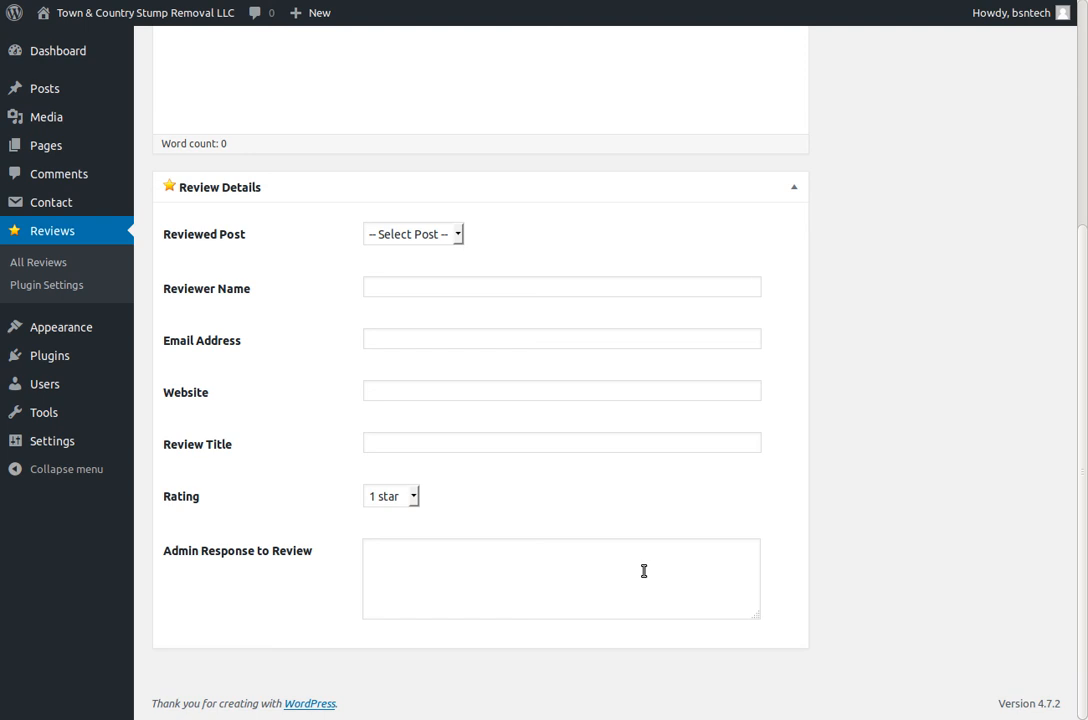
{"action": "left_click", "coordinate": [560, 578]}
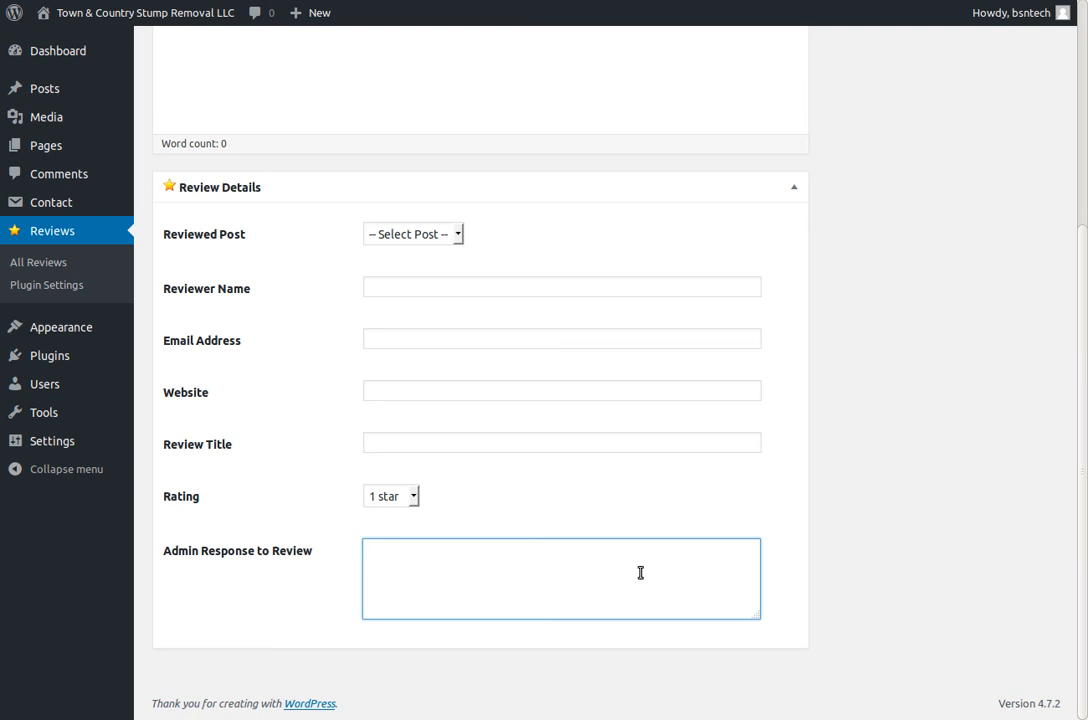
{"action": "scroll", "scroll_direction": "down", "scroll_amount": 3}
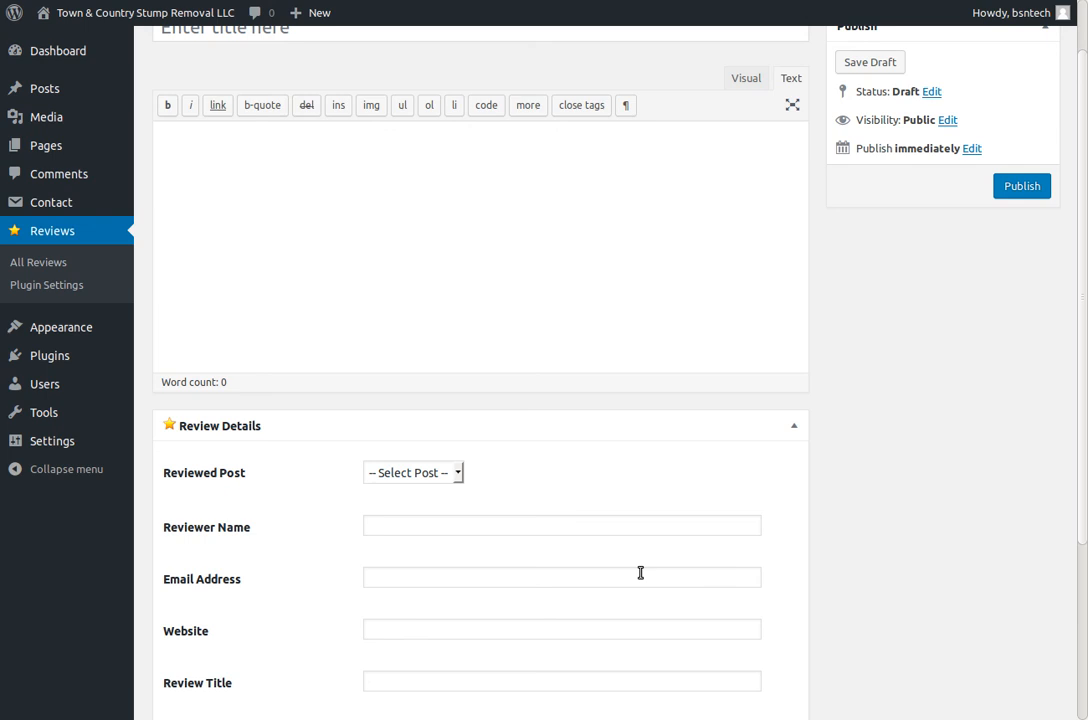
{"action": "mouse_move", "coordinate": [462, 123]}
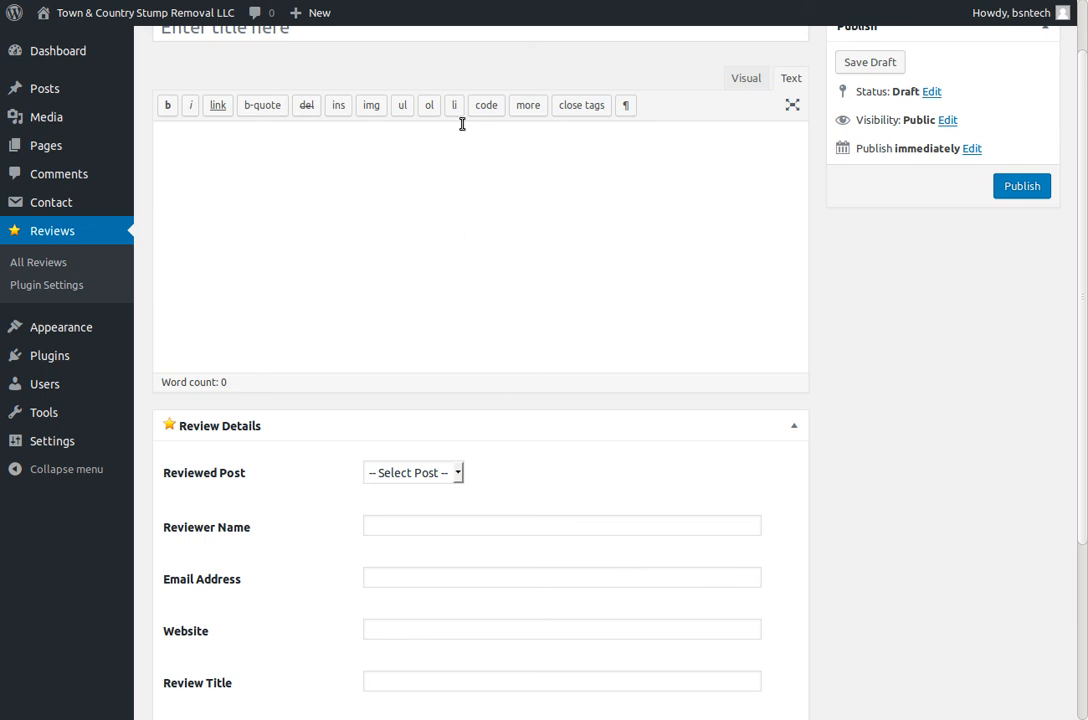